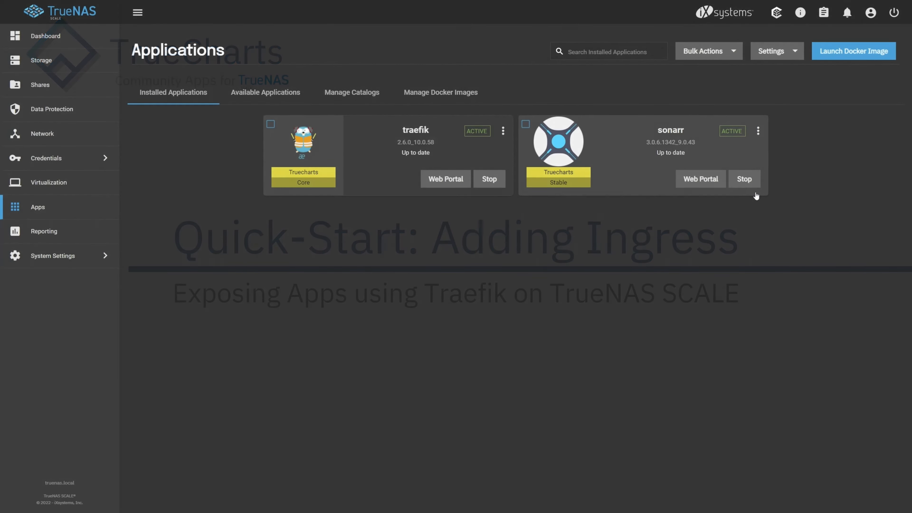
# Step: Show the actions menu for the installed sonarr app
pyautogui.click(758, 130)
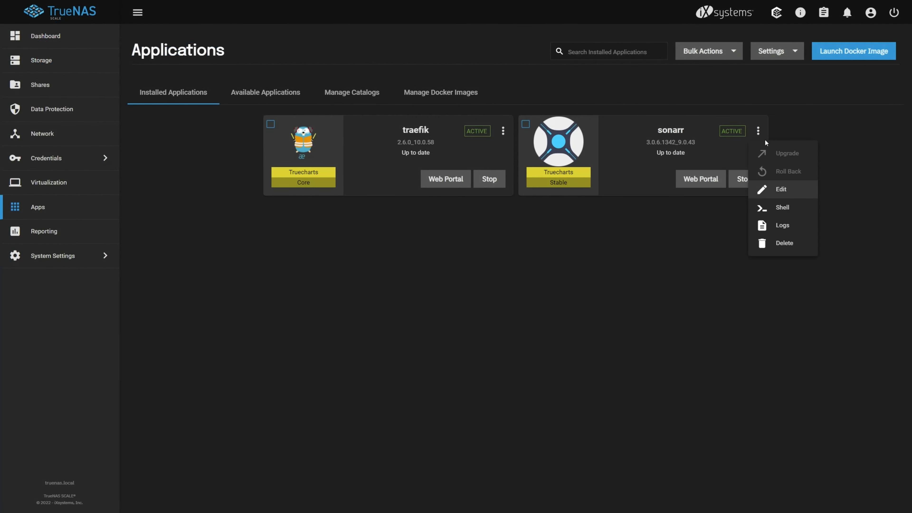
# Step: Edit sonarr and set its main service type to ClusterIP under Networking and Services
pyautogui.click(781, 189)
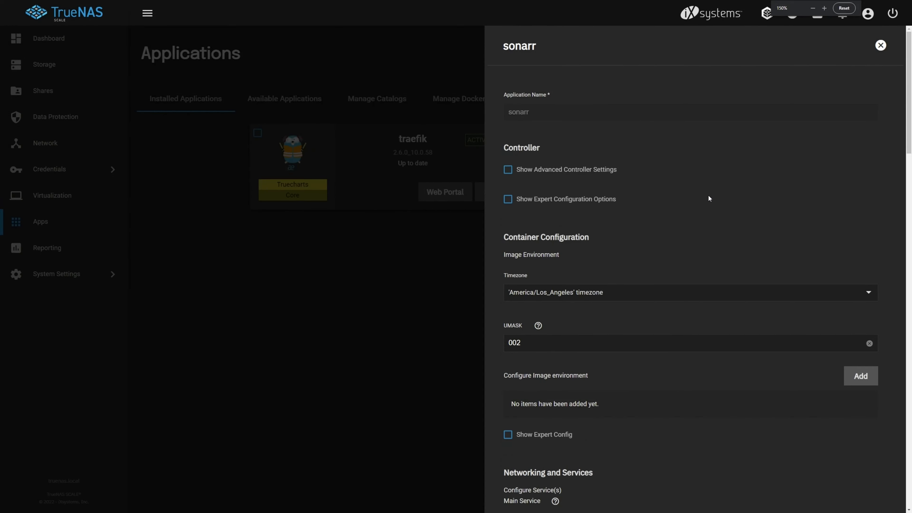
pyautogui.scroll(-3)
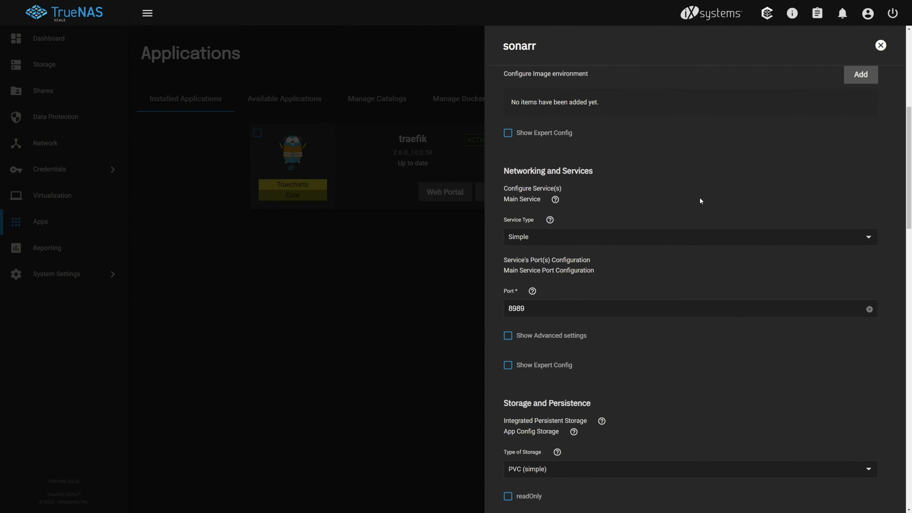
pyautogui.scroll(-3)
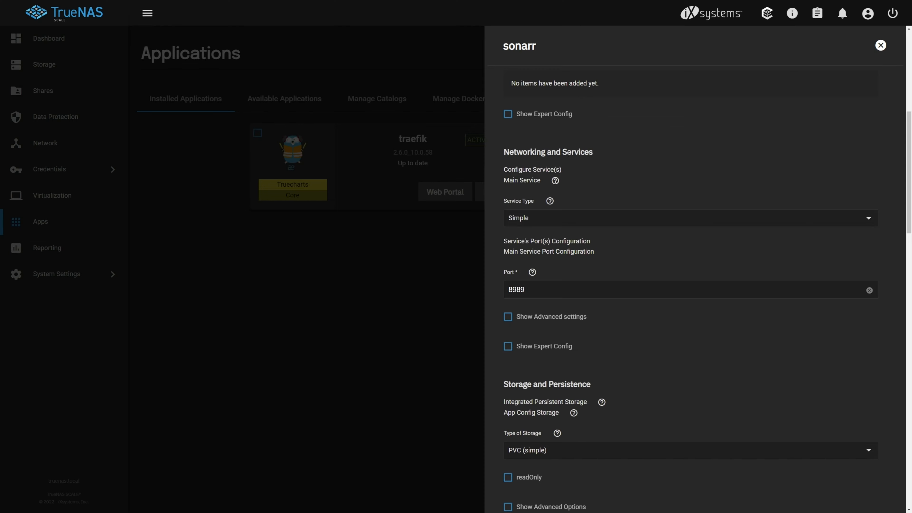
pyautogui.click(690, 218)
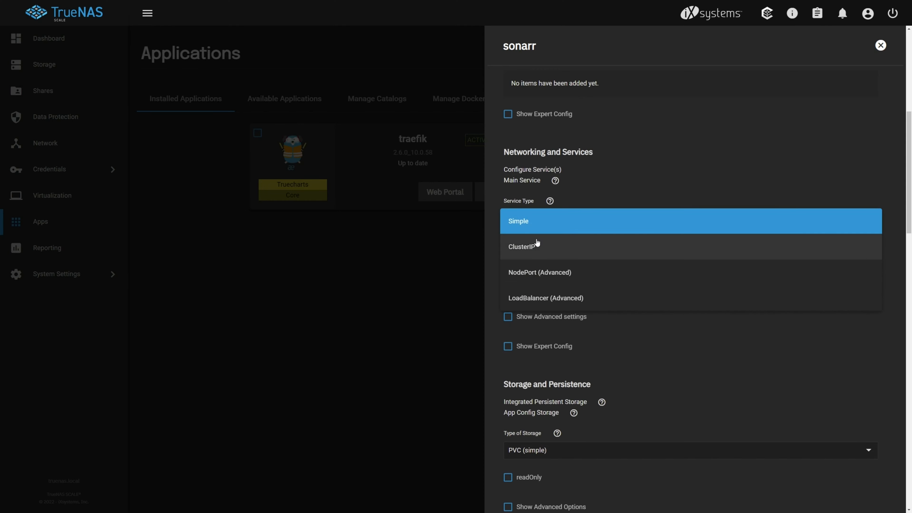
pyautogui.click(522, 246)
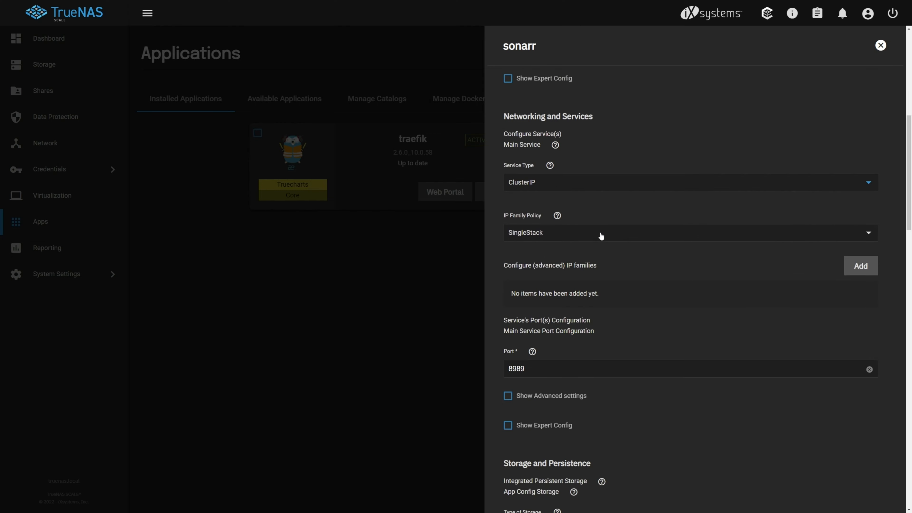
pyautogui.moveTo(670, 213)
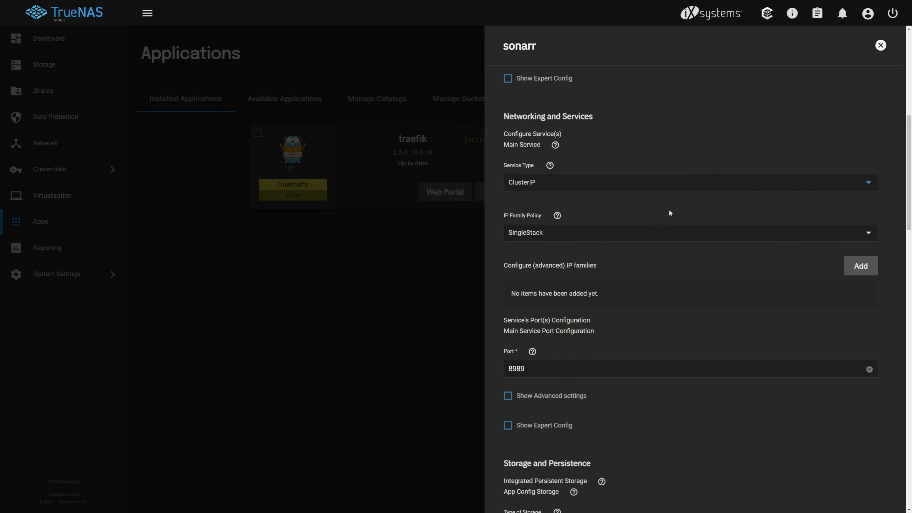
pyautogui.moveTo(671, 213)
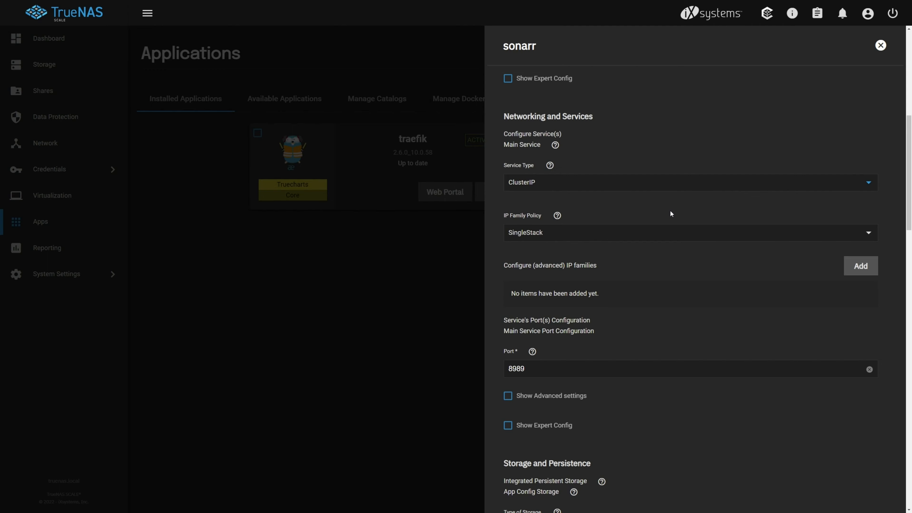
# Step: Enable ingress and add host sonarr.myfakesite.net with path / of type Prefix
pyautogui.scroll(-3)
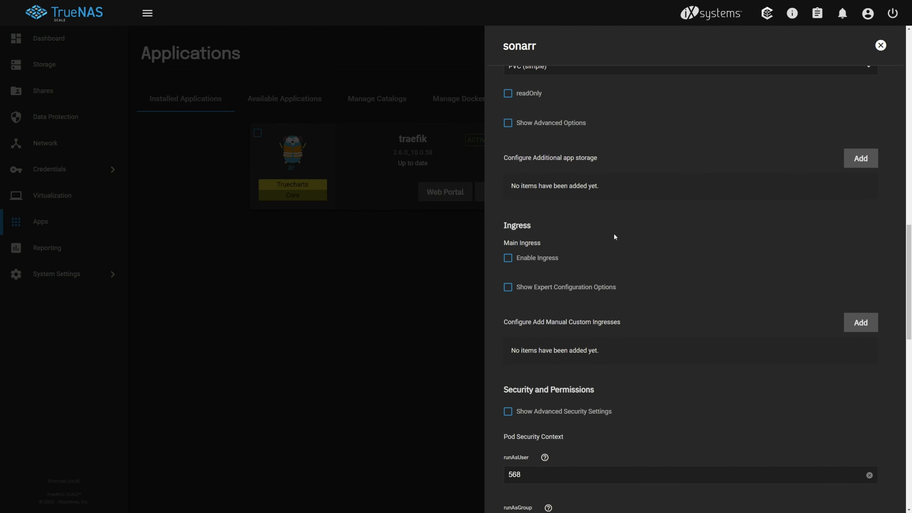
pyautogui.click(508, 258)
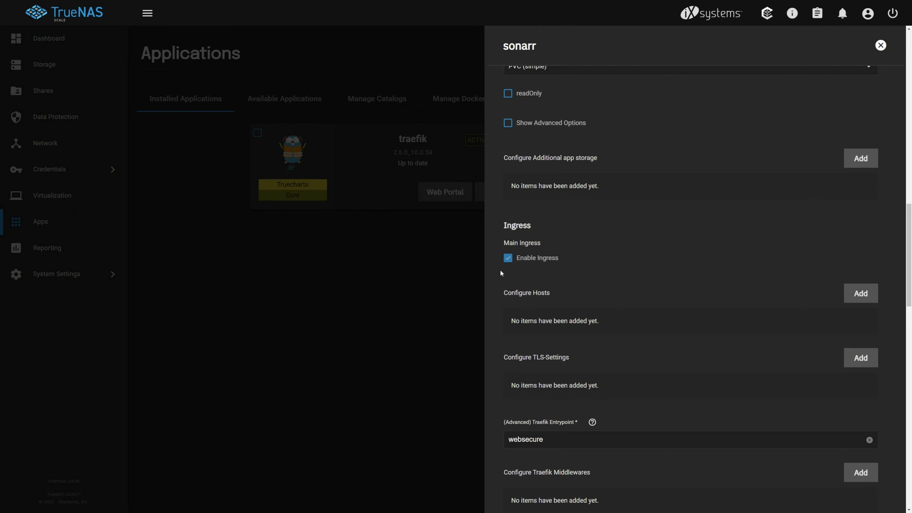
pyautogui.click(860, 293)
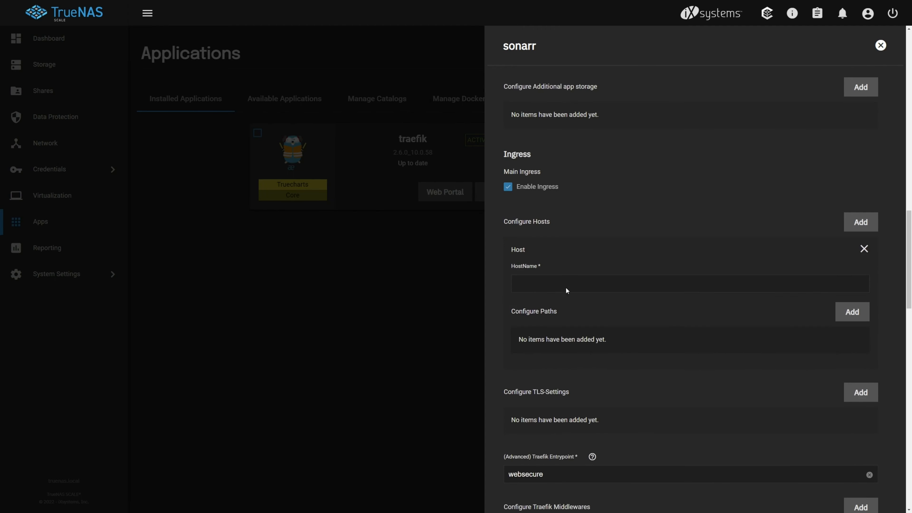
pyautogui.click(689, 284)
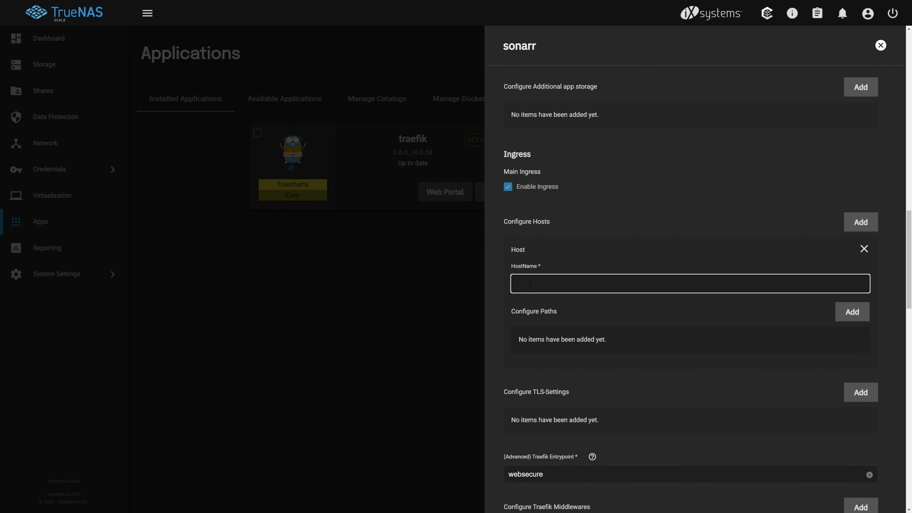
pyautogui.write('sonarr.')
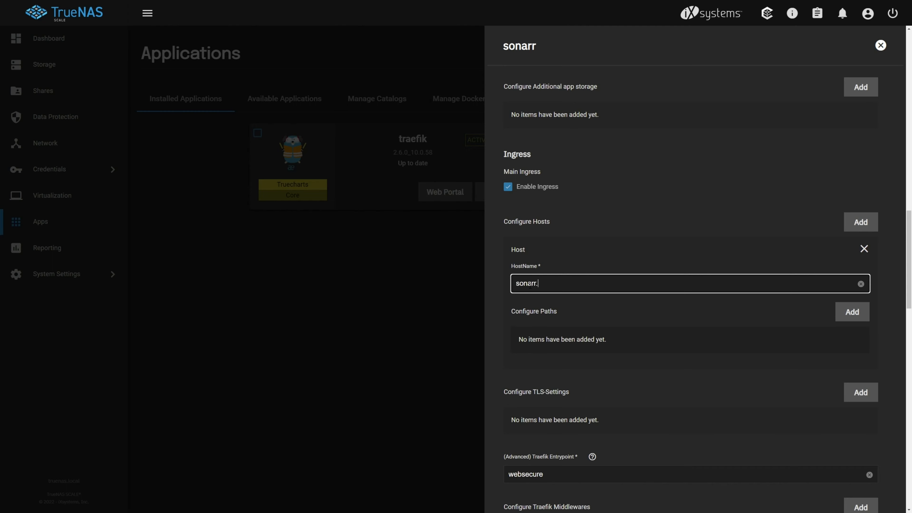
pyautogui.write('myfakesite.net')
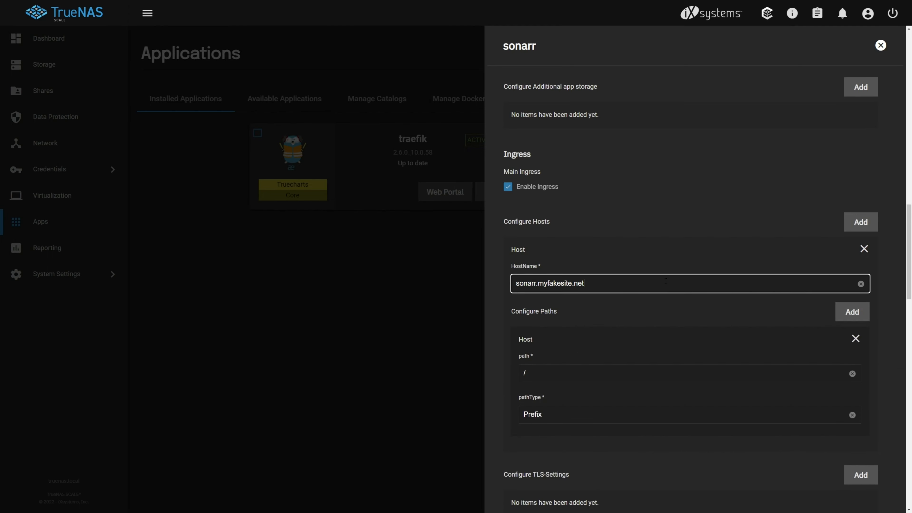
pyautogui.scroll(-3)
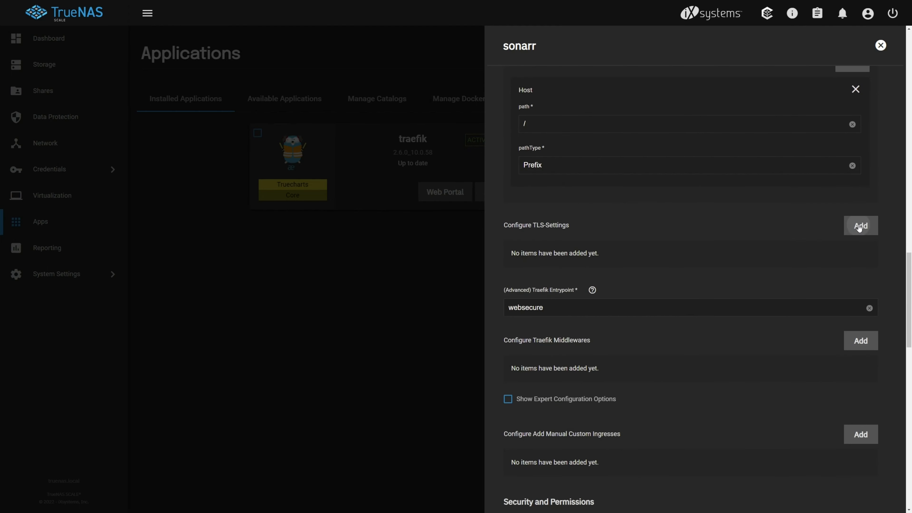
# Step: Add a TLS entry using the 'cert' certificate and save the sonarr configuration
pyautogui.click(861, 226)
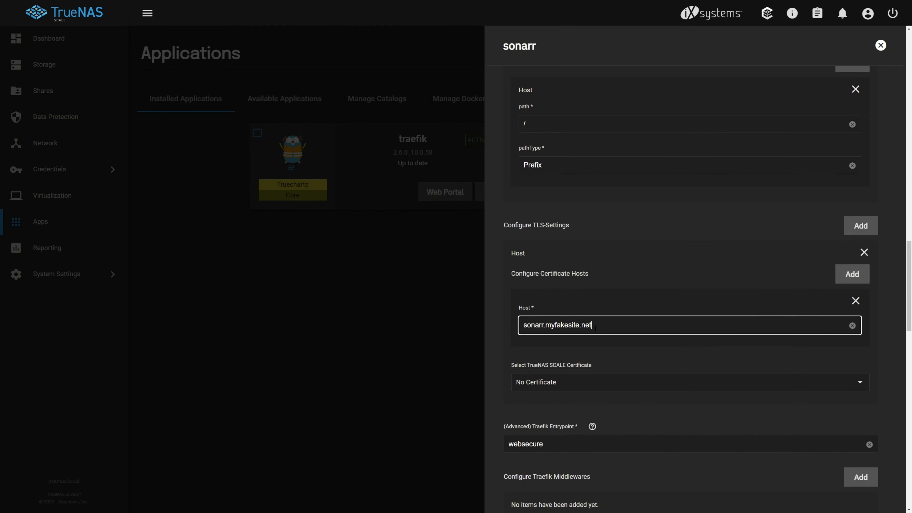
pyautogui.scroll(-3)
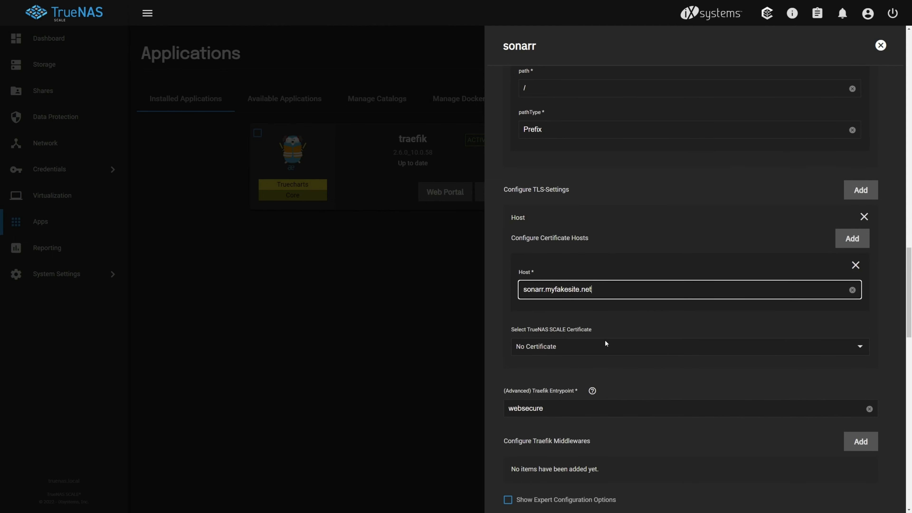
pyautogui.click(688, 346)
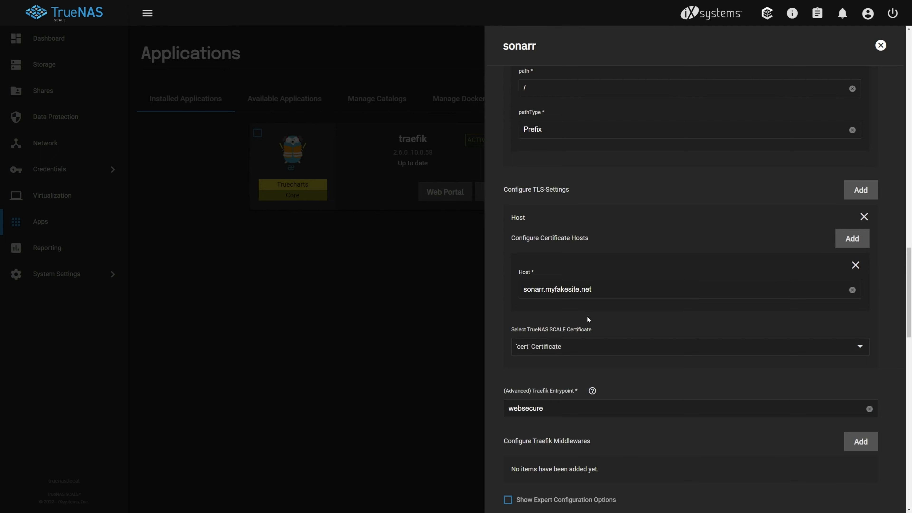
pyautogui.scroll(-3)
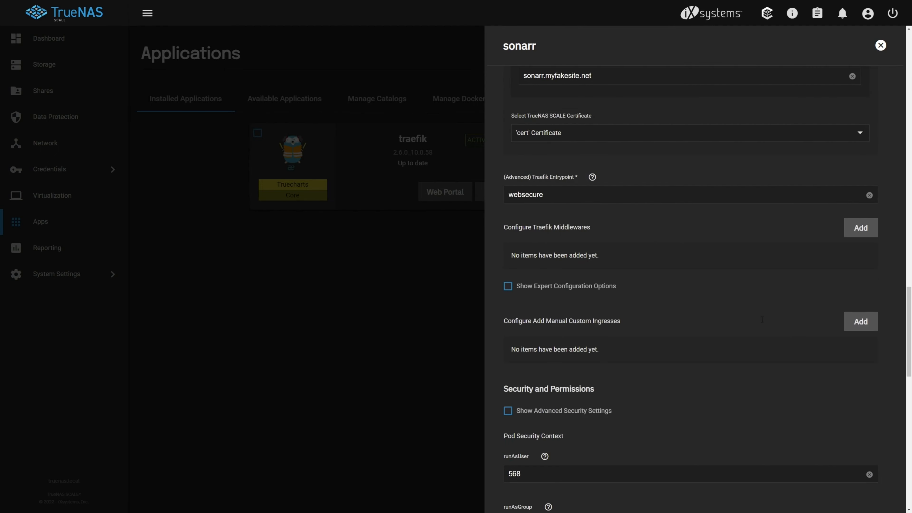
pyautogui.scroll(-3)
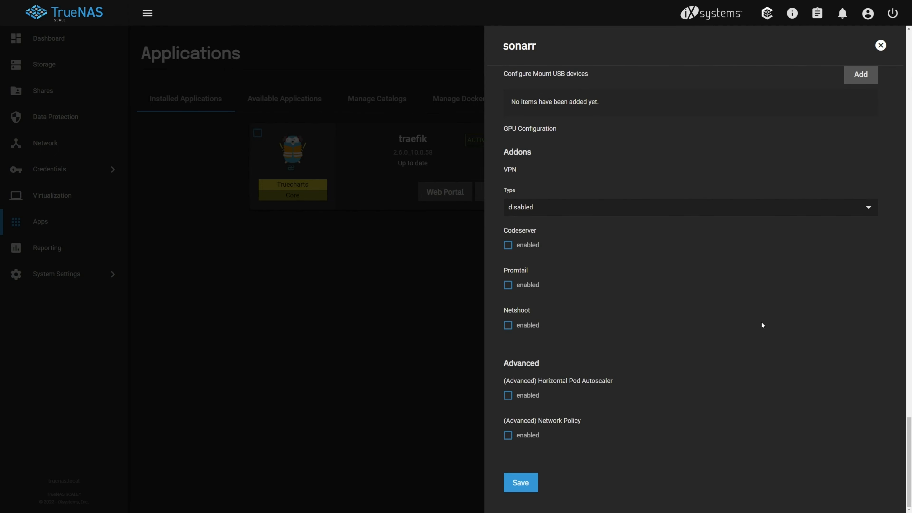
pyautogui.click(520, 482)
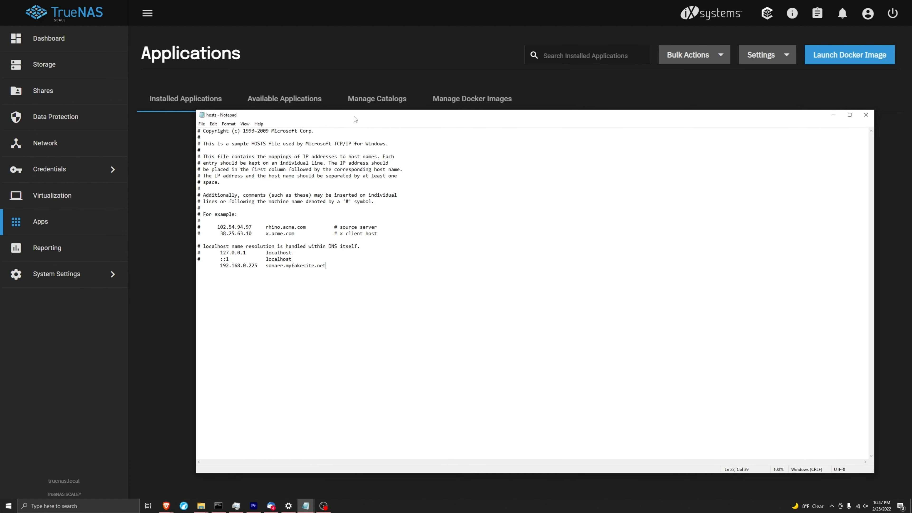
pyautogui.moveTo(350, 122)
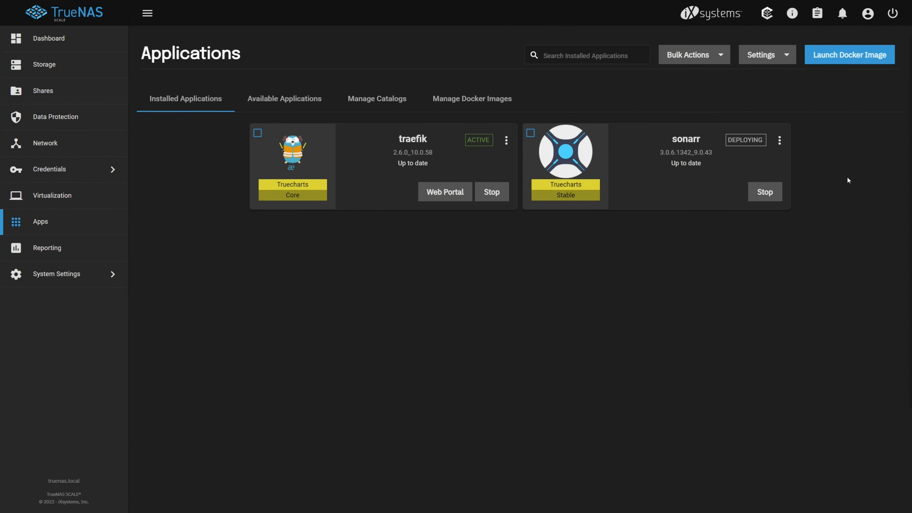
pyautogui.moveTo(842, 179)
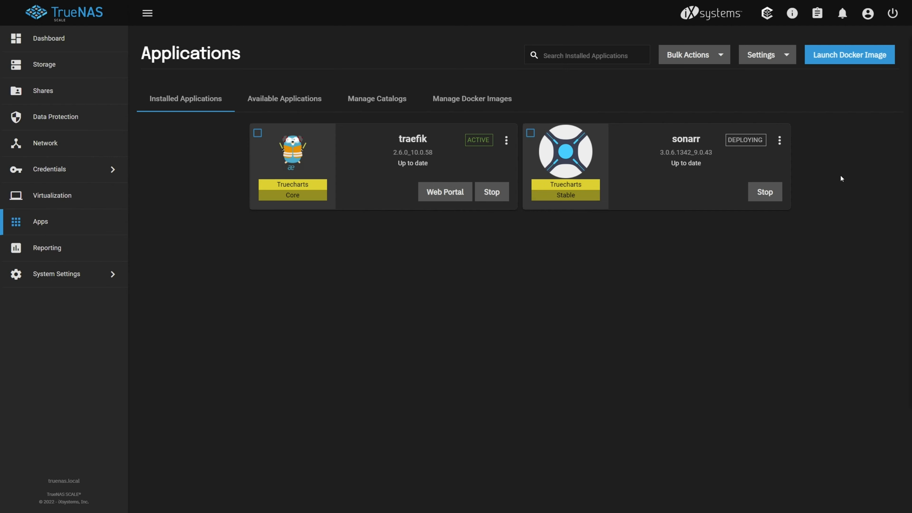
pyautogui.moveTo(843, 176)
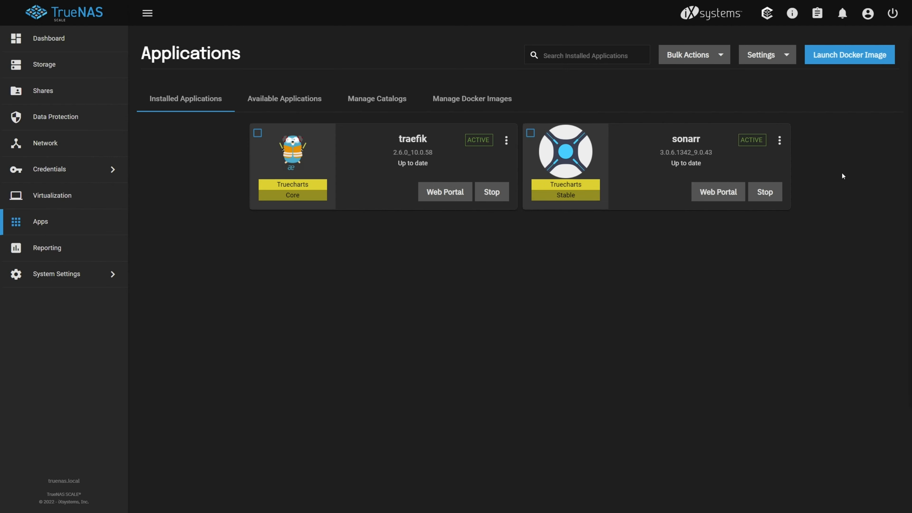
pyautogui.moveTo(718, 192)
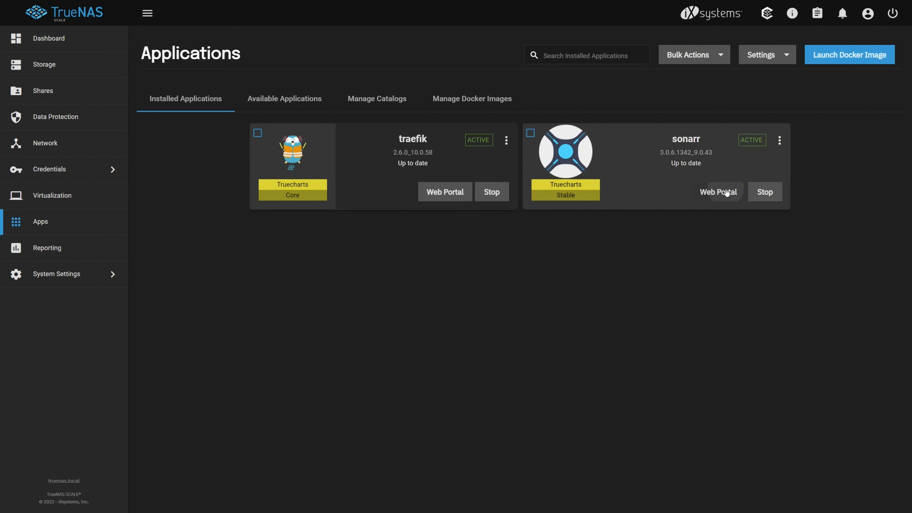
# Step: Launch the active sonarr app's Web Portal to reach its series page
pyautogui.click(718, 192)
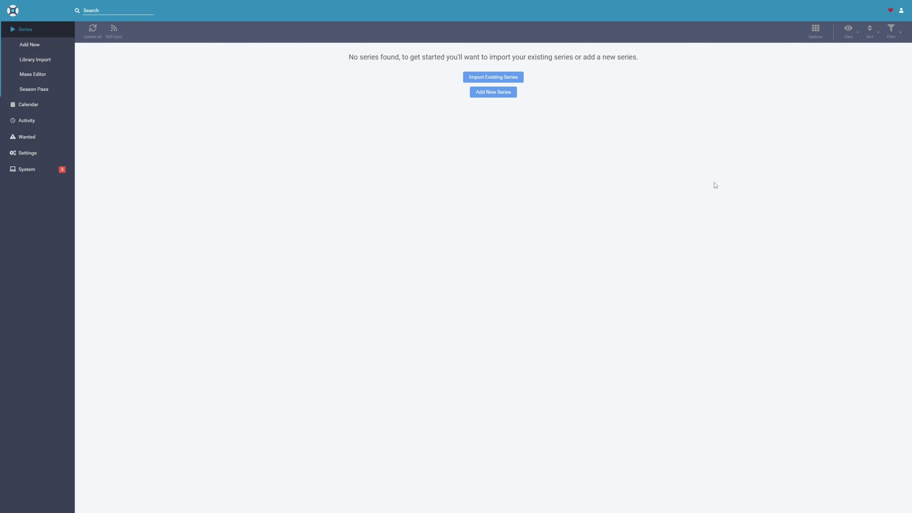